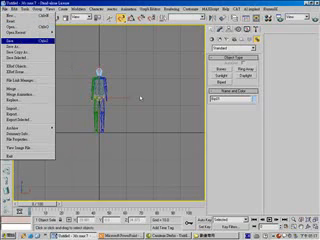
# - Save the biped character scene from the File menu
pyautogui.click(13, 42)
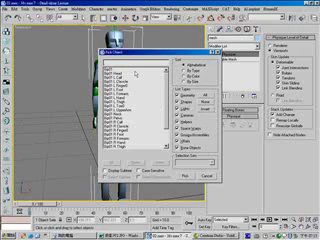
# - Open the Pick Object list of biped bones for Physique's Attach to Node
pyautogui.click(130, 72)
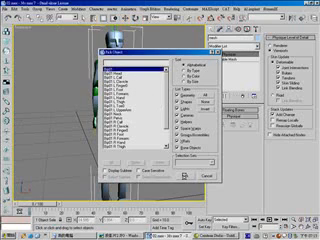